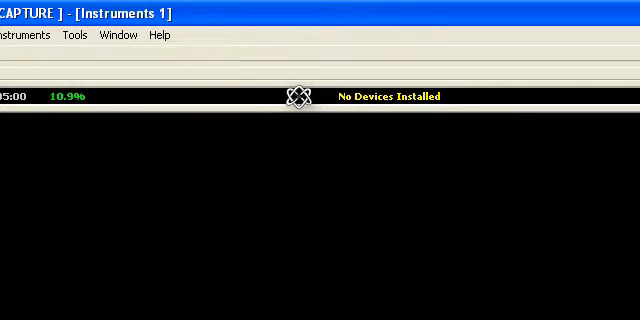
pyautogui.moveTo(191, 142)
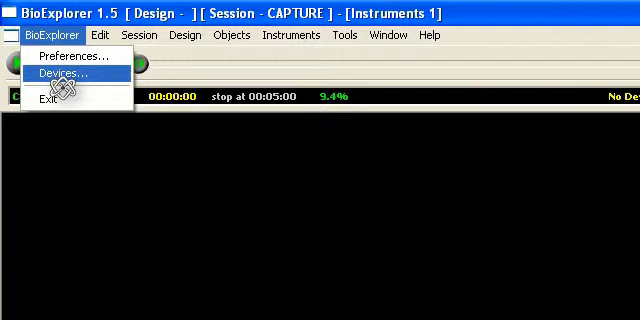
# - Add a new device from Device Manager and open the device type list
pyautogui.click(60, 74)
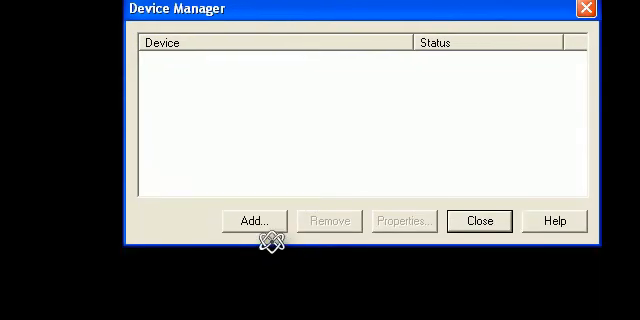
pyautogui.click(256, 220)
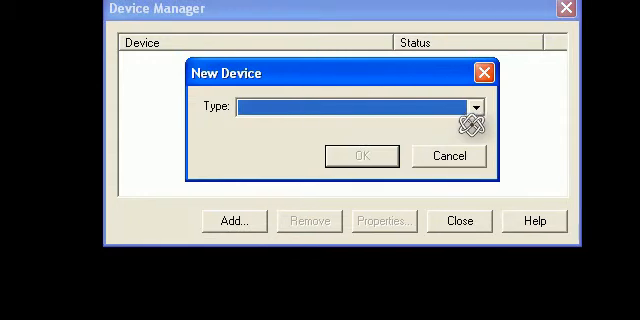
pyautogui.click(476, 106)
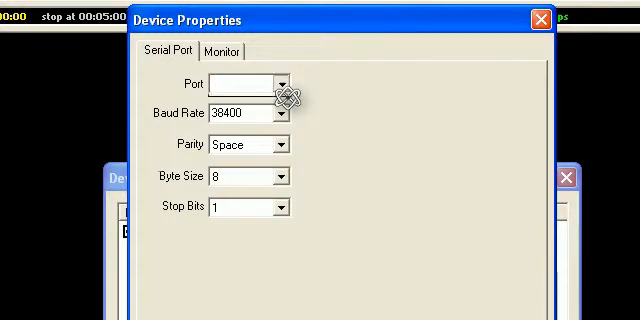
# - Put the Pocket A1: IR device on COM3 and confirm its properties
pyautogui.click(283, 85)
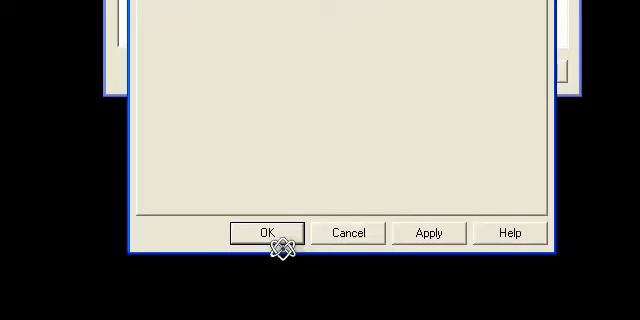
pyautogui.click(266, 231)
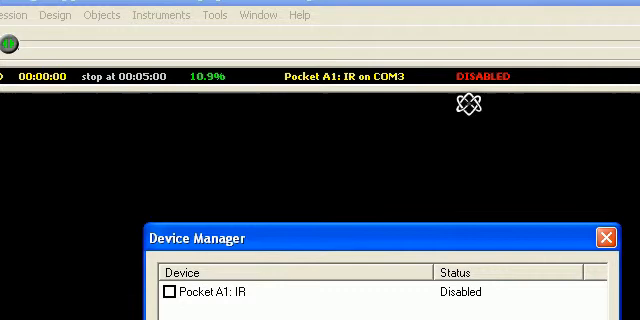
# - Tick the Pocket A1: IR checkbox in Device Manager to enable it
pyautogui.click(169, 291)
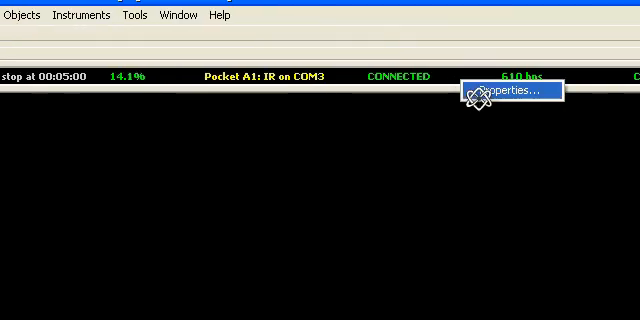
# - Open the connected Pocket A1: IR device's Properties to view its COM3 serial settings
pyautogui.click(510, 93)
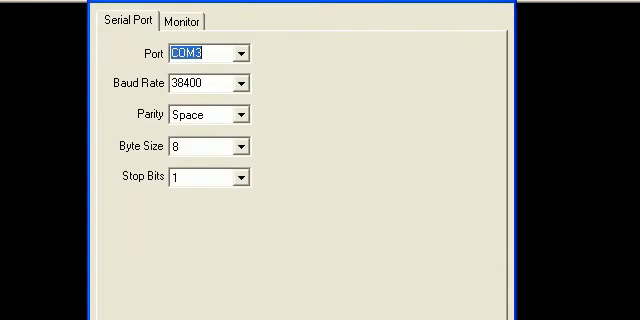